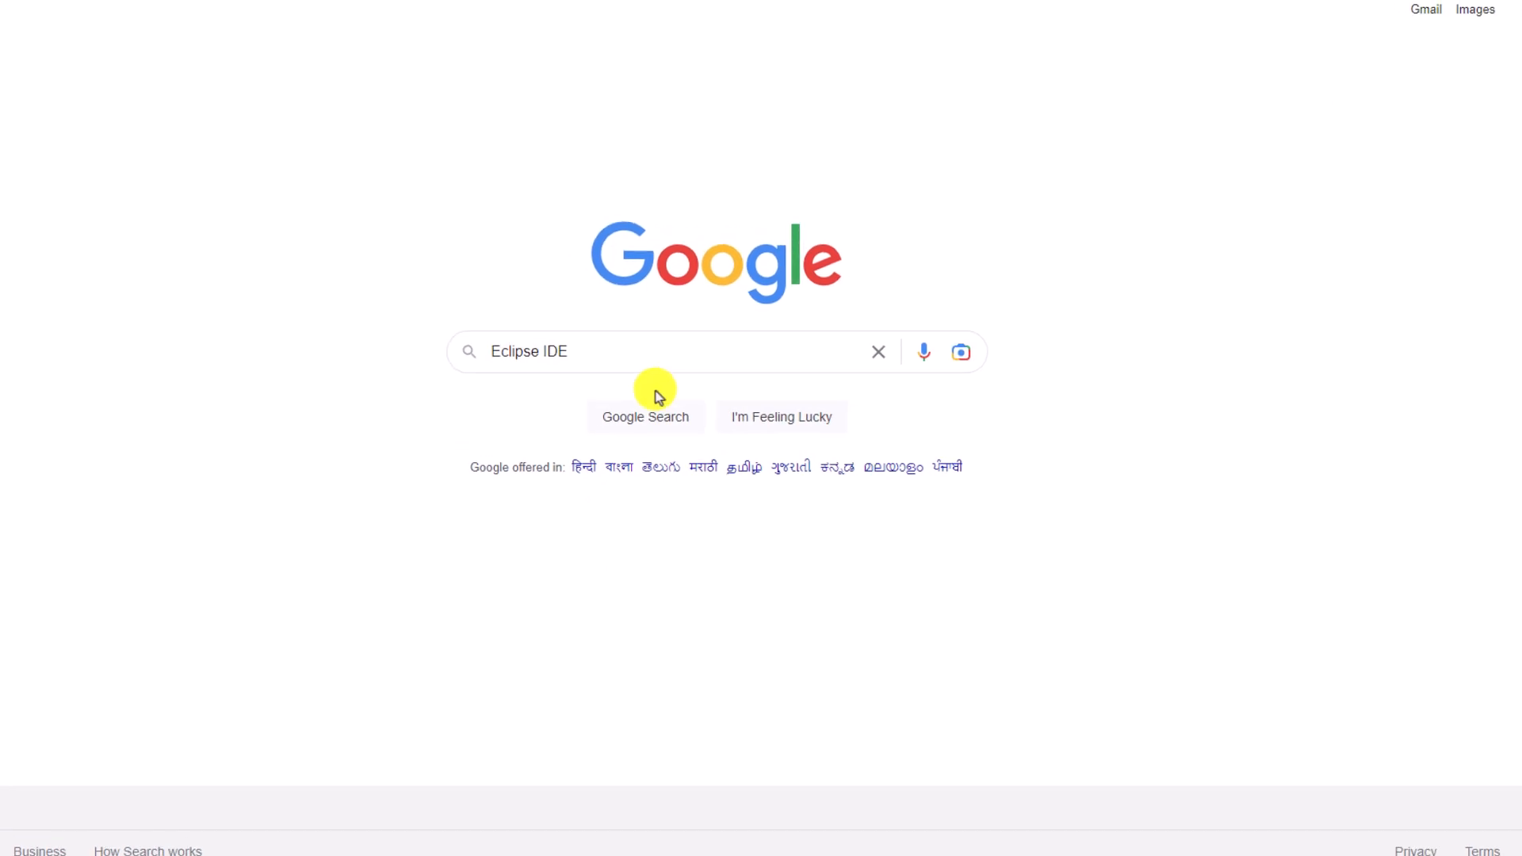
Search Google for 'Eclipse IDE' and open the Eclipse Foundation Desktop IDEs result.
click(645, 416)
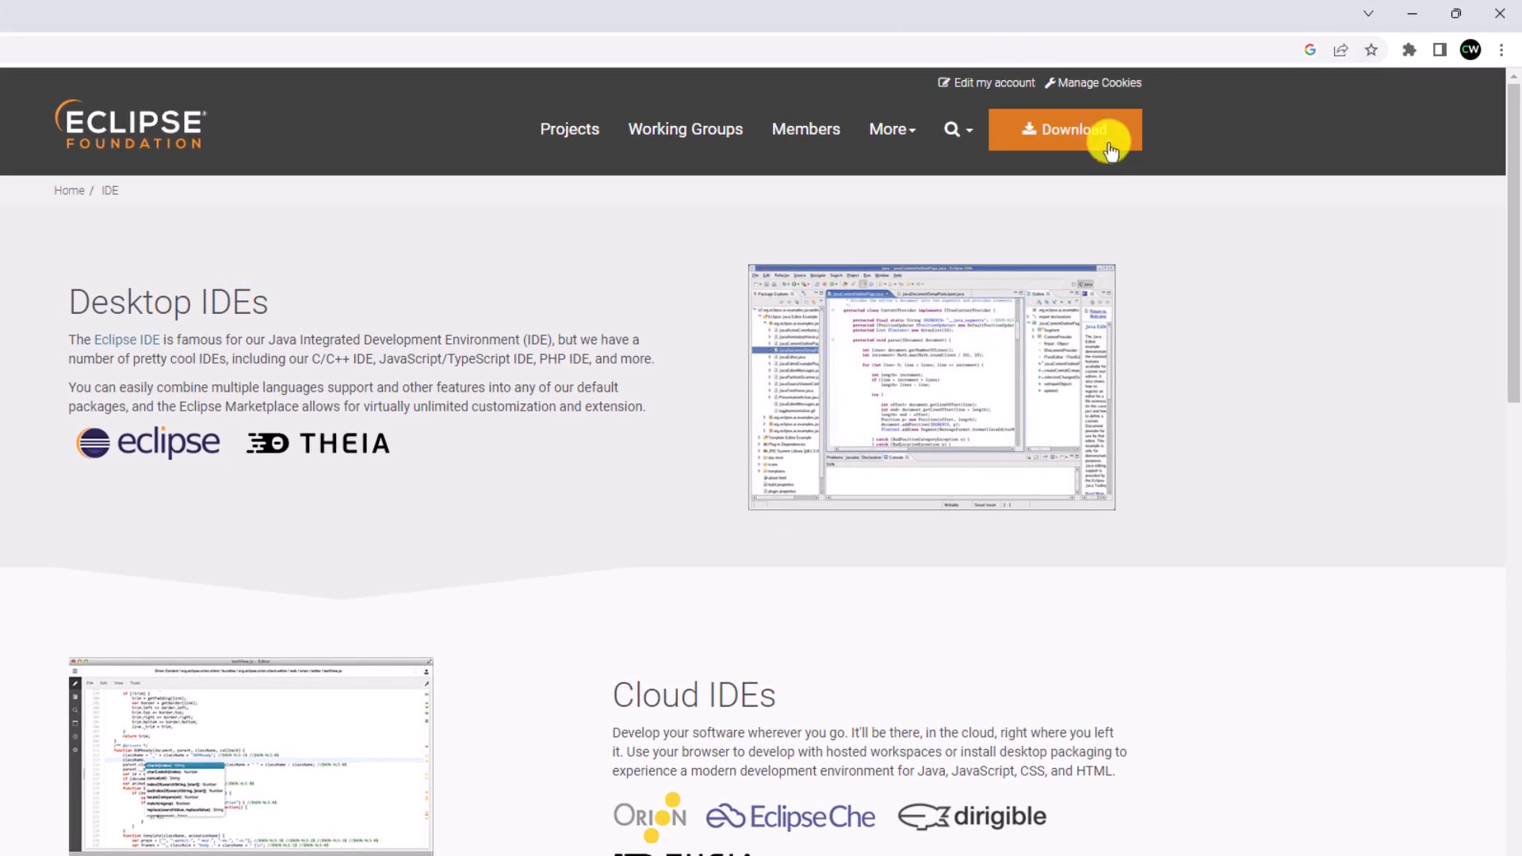
Download the Eclipse IDE 2023-03 x86_64 installer from the mirror page.
click(1065, 129)
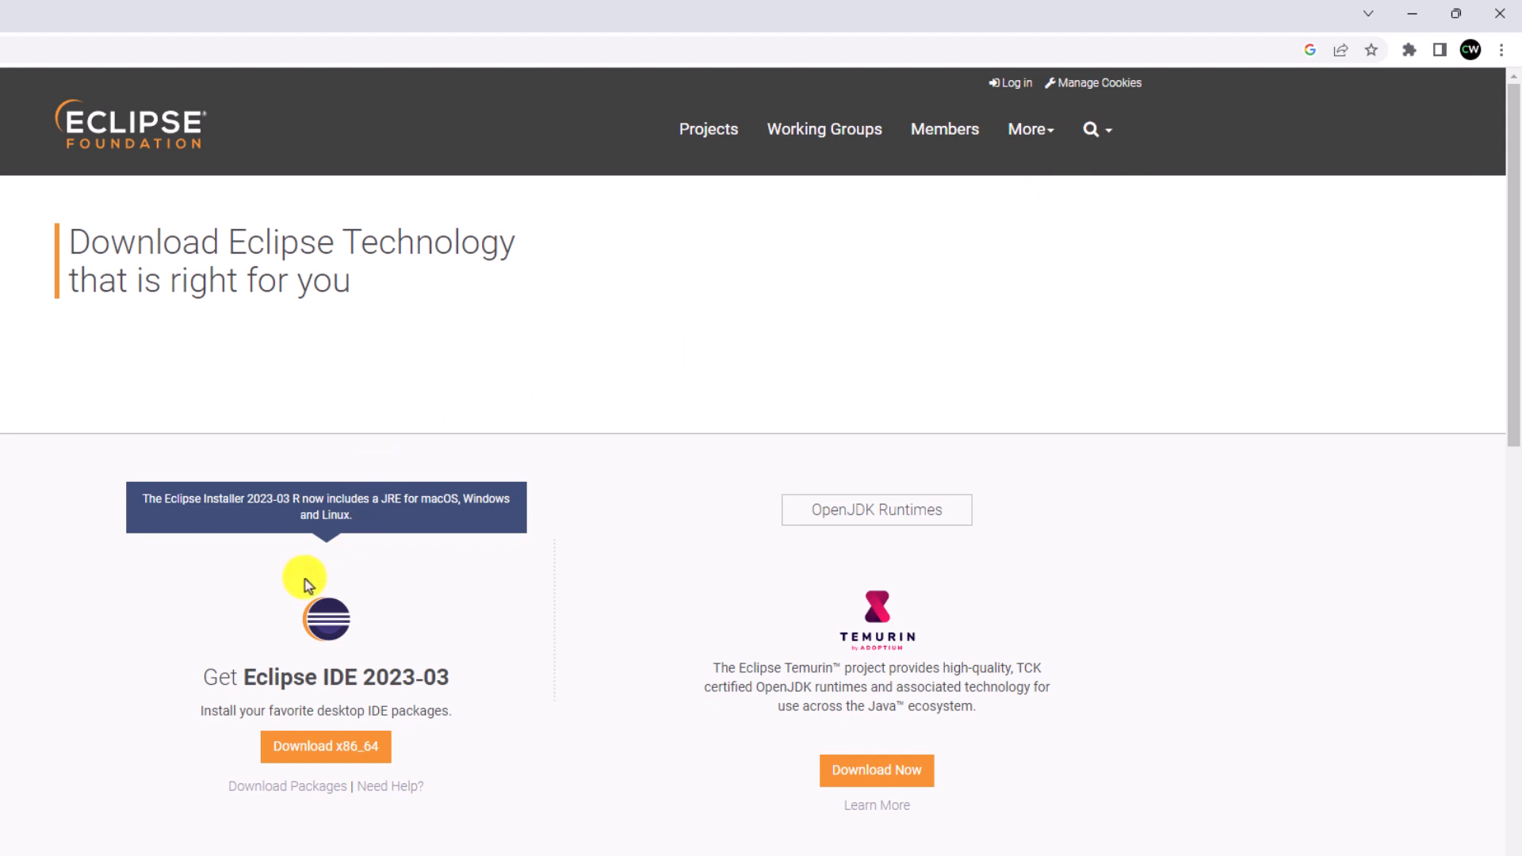
scroll(down, 3)
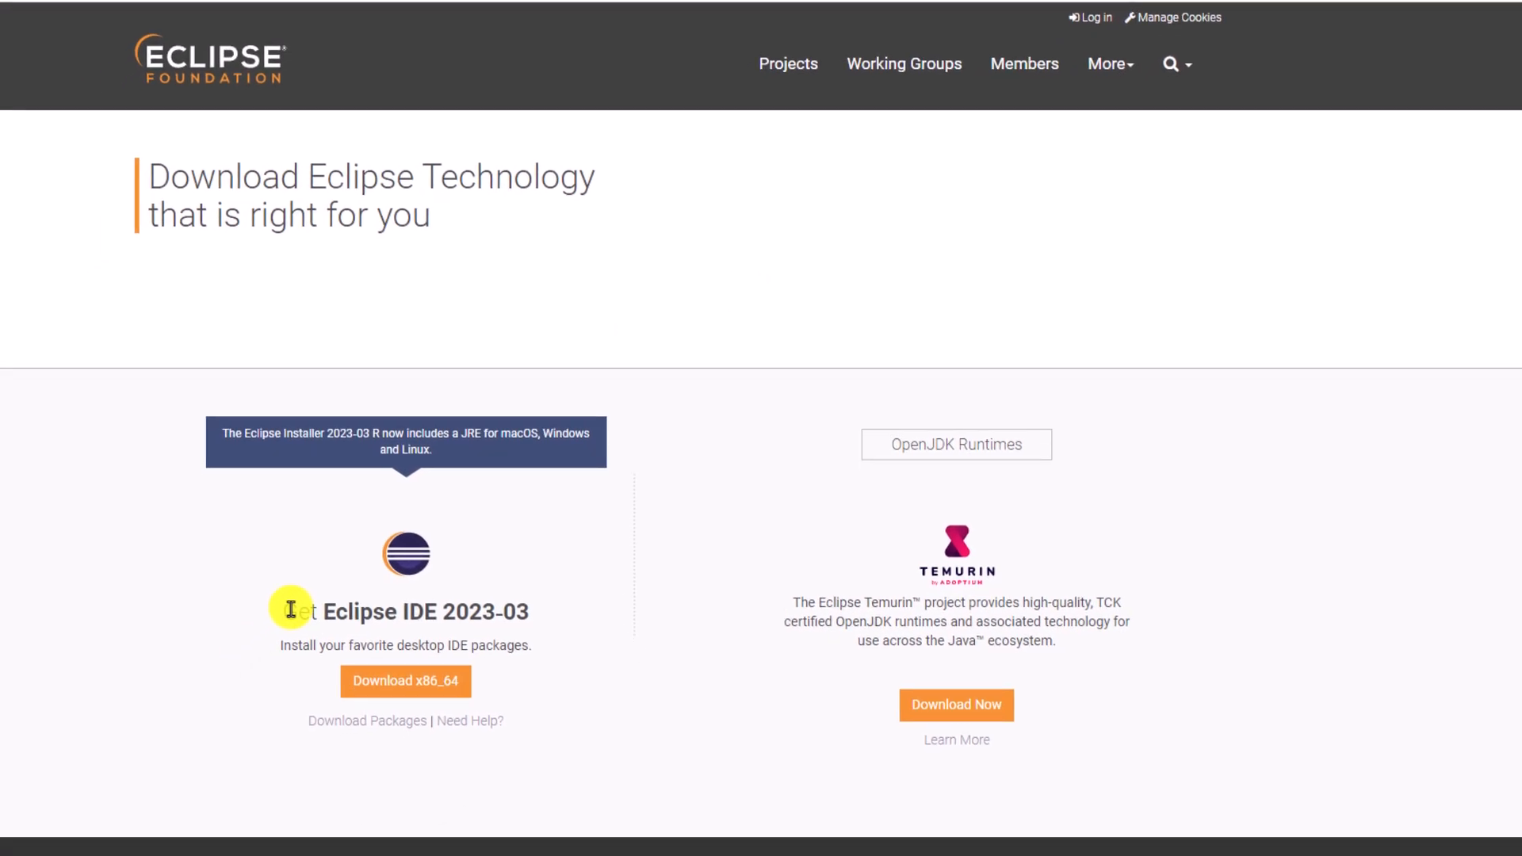
mouse_move(493, 618)
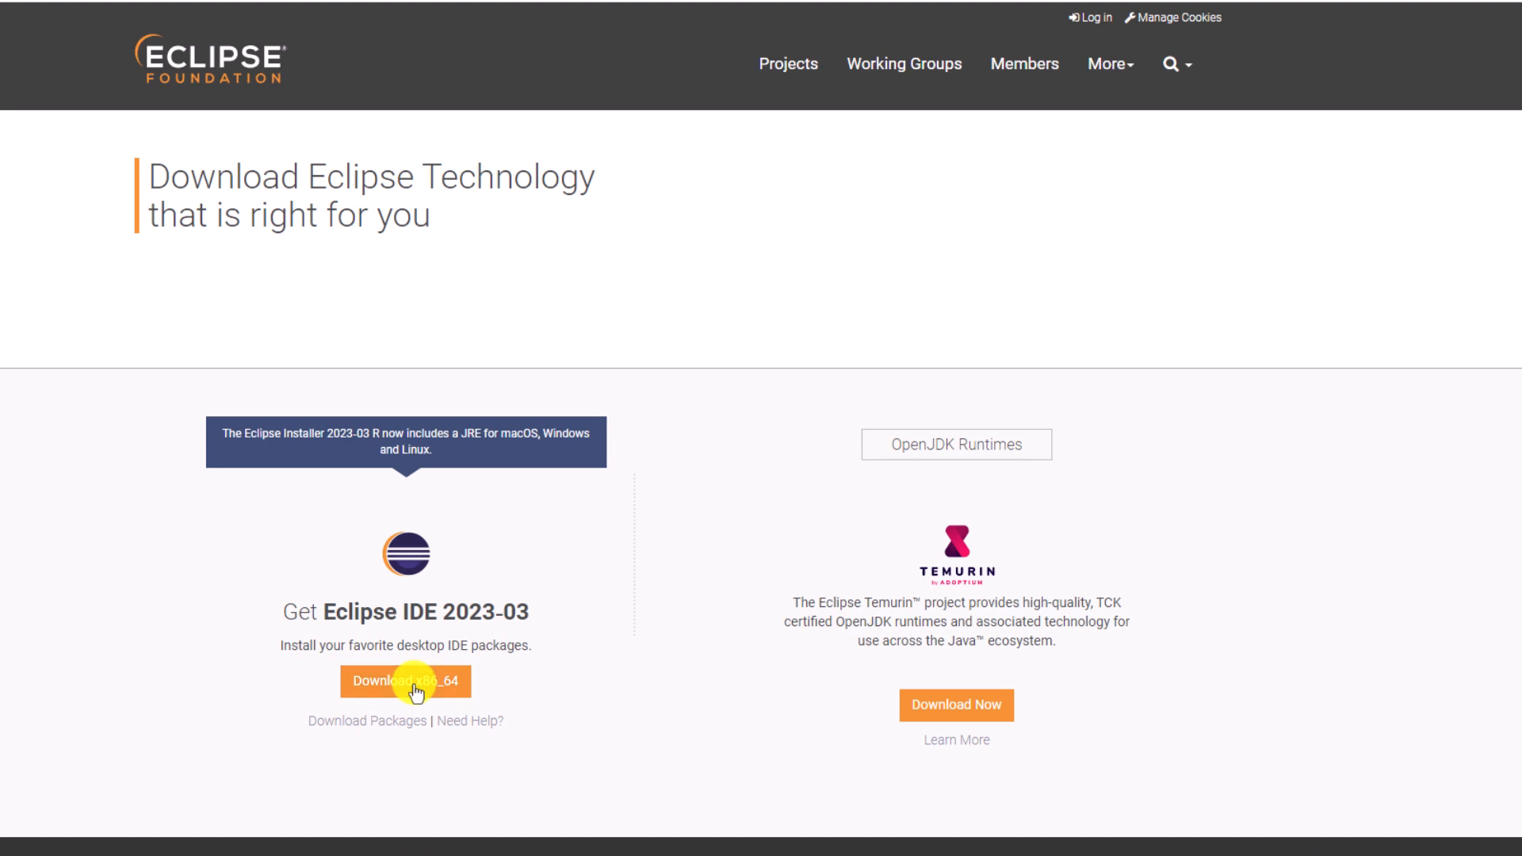
click(405, 680)
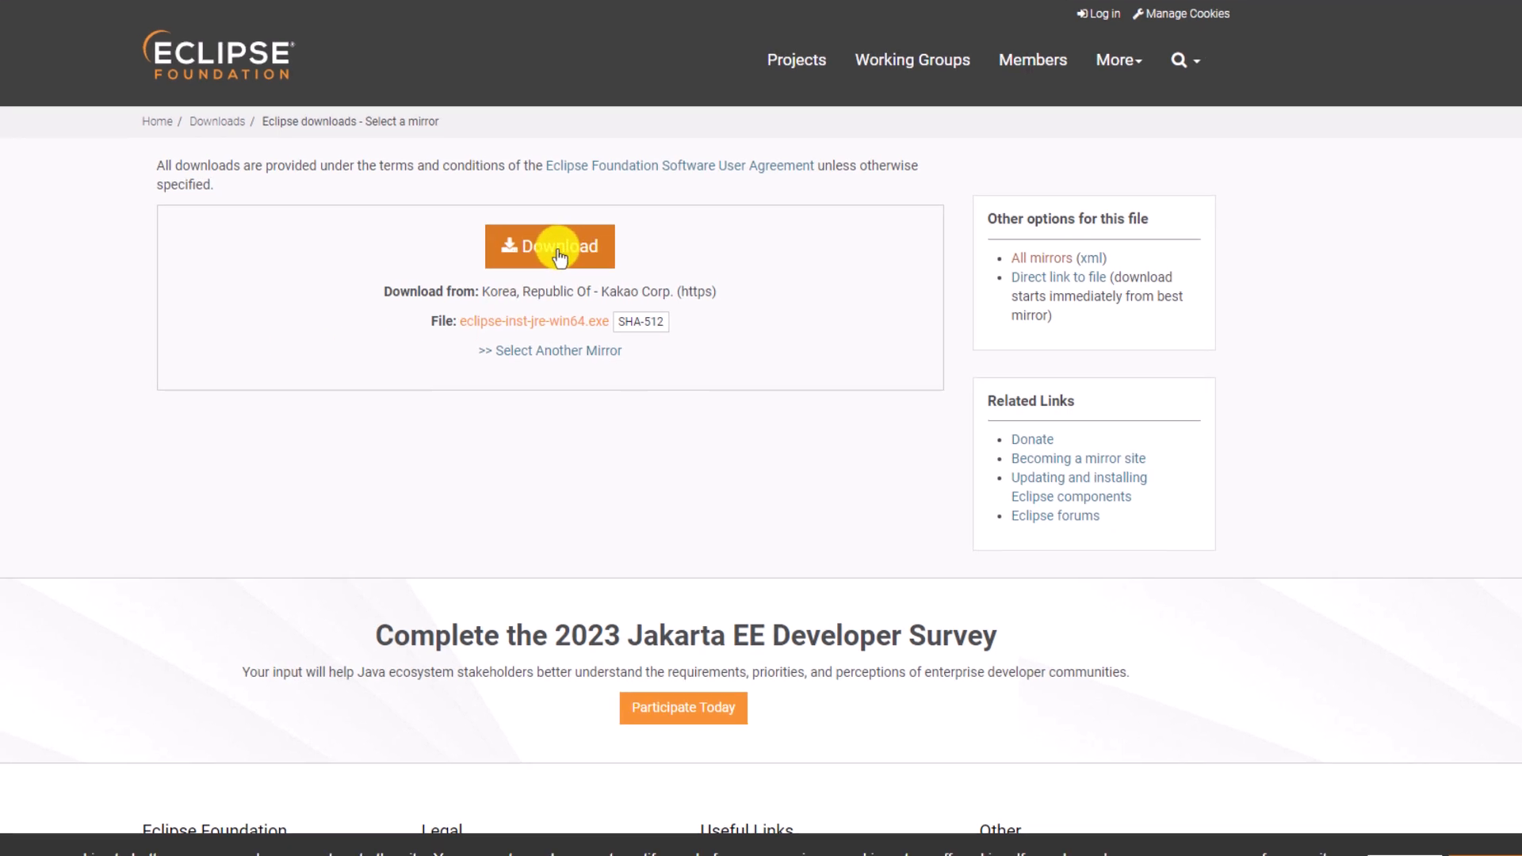
click(549, 245)
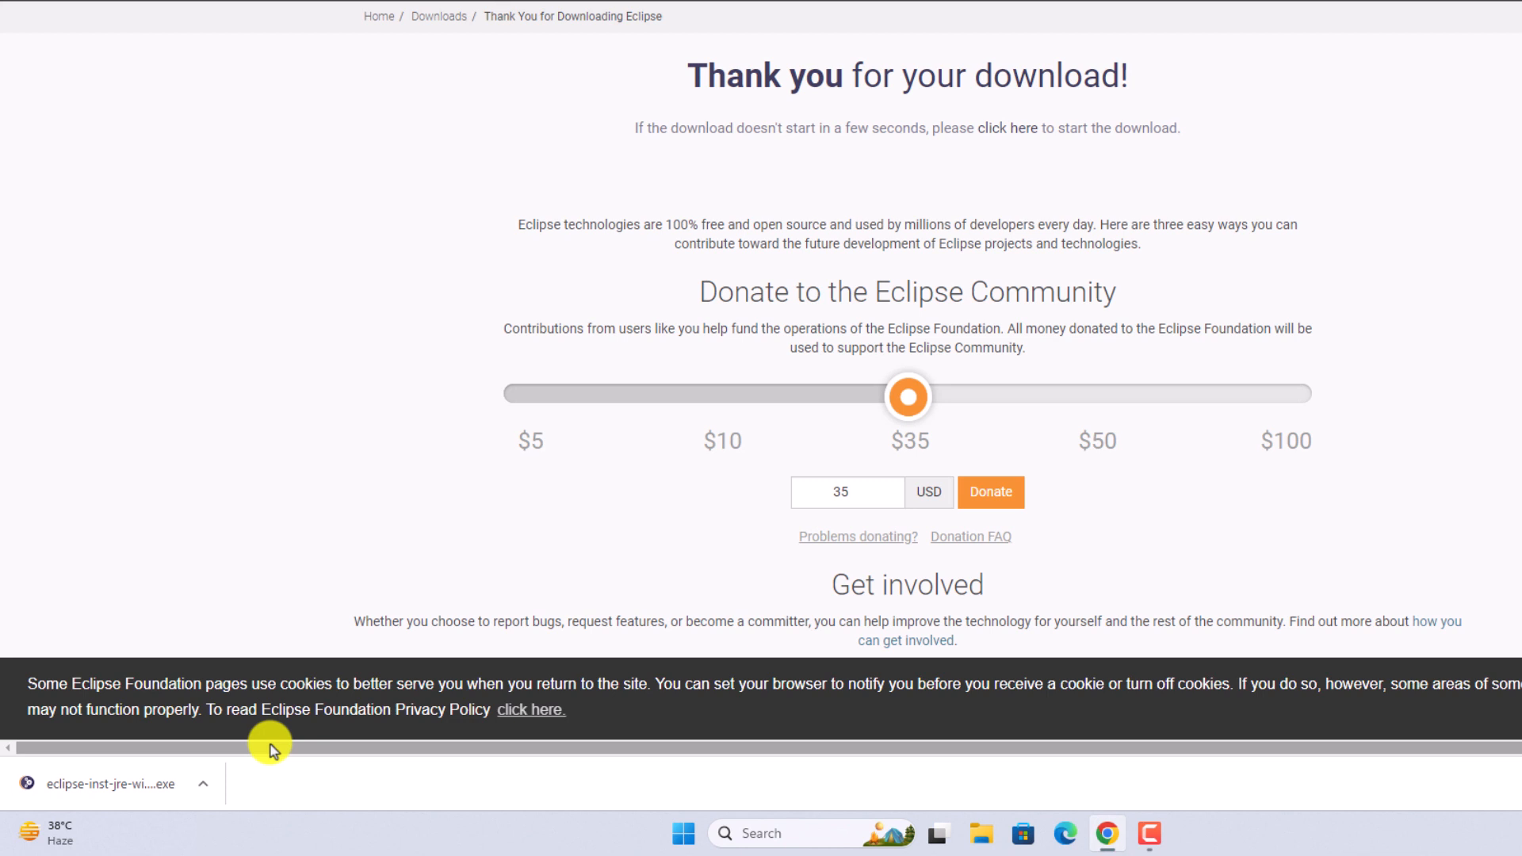
Open the downloaded Eclipse installer from Chrome's download bar.
click(203, 783)
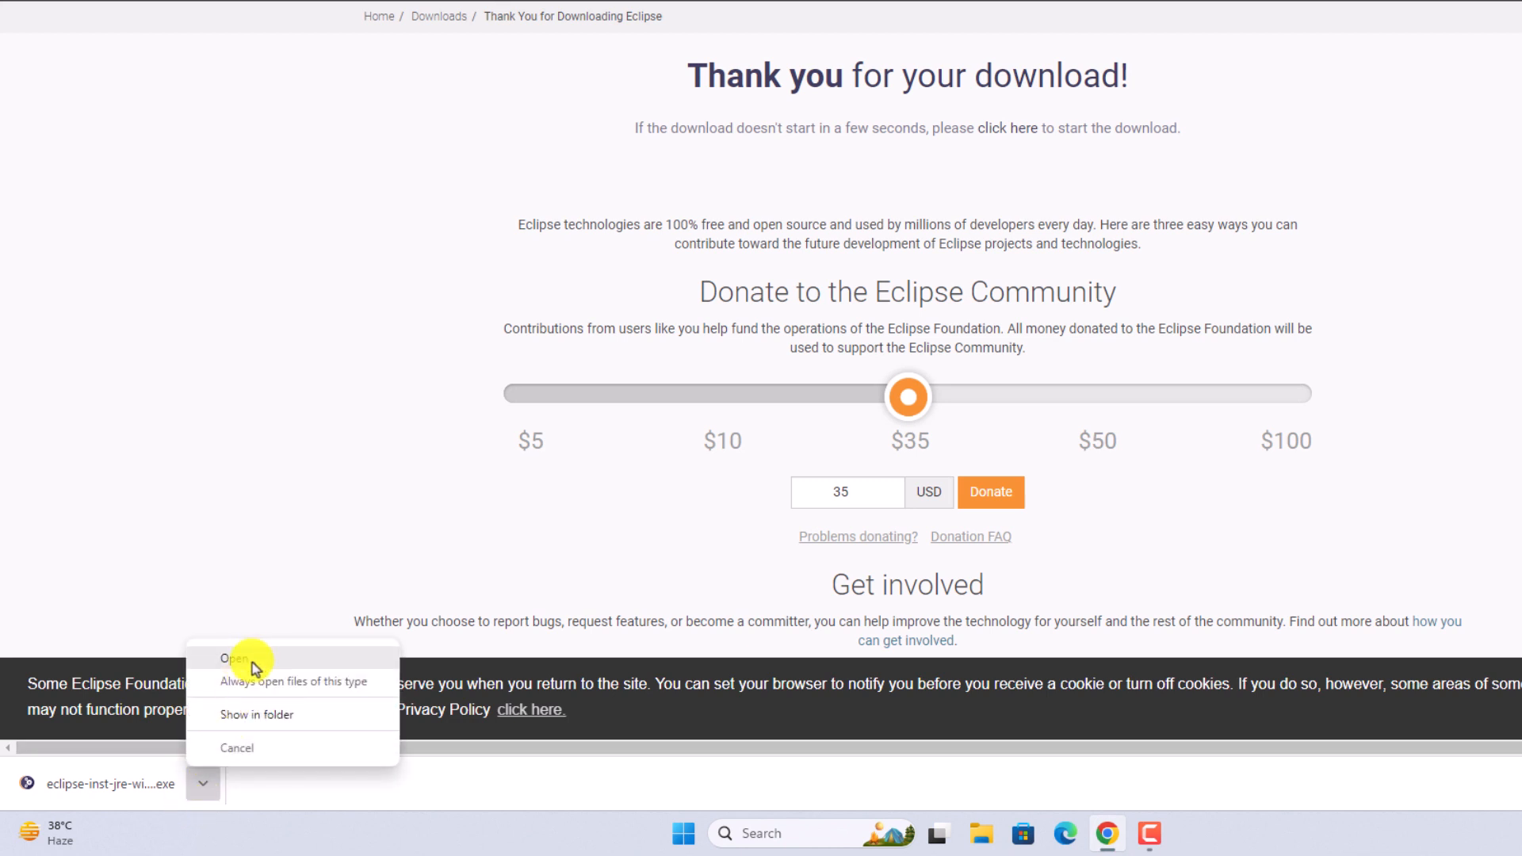
click(230, 658)
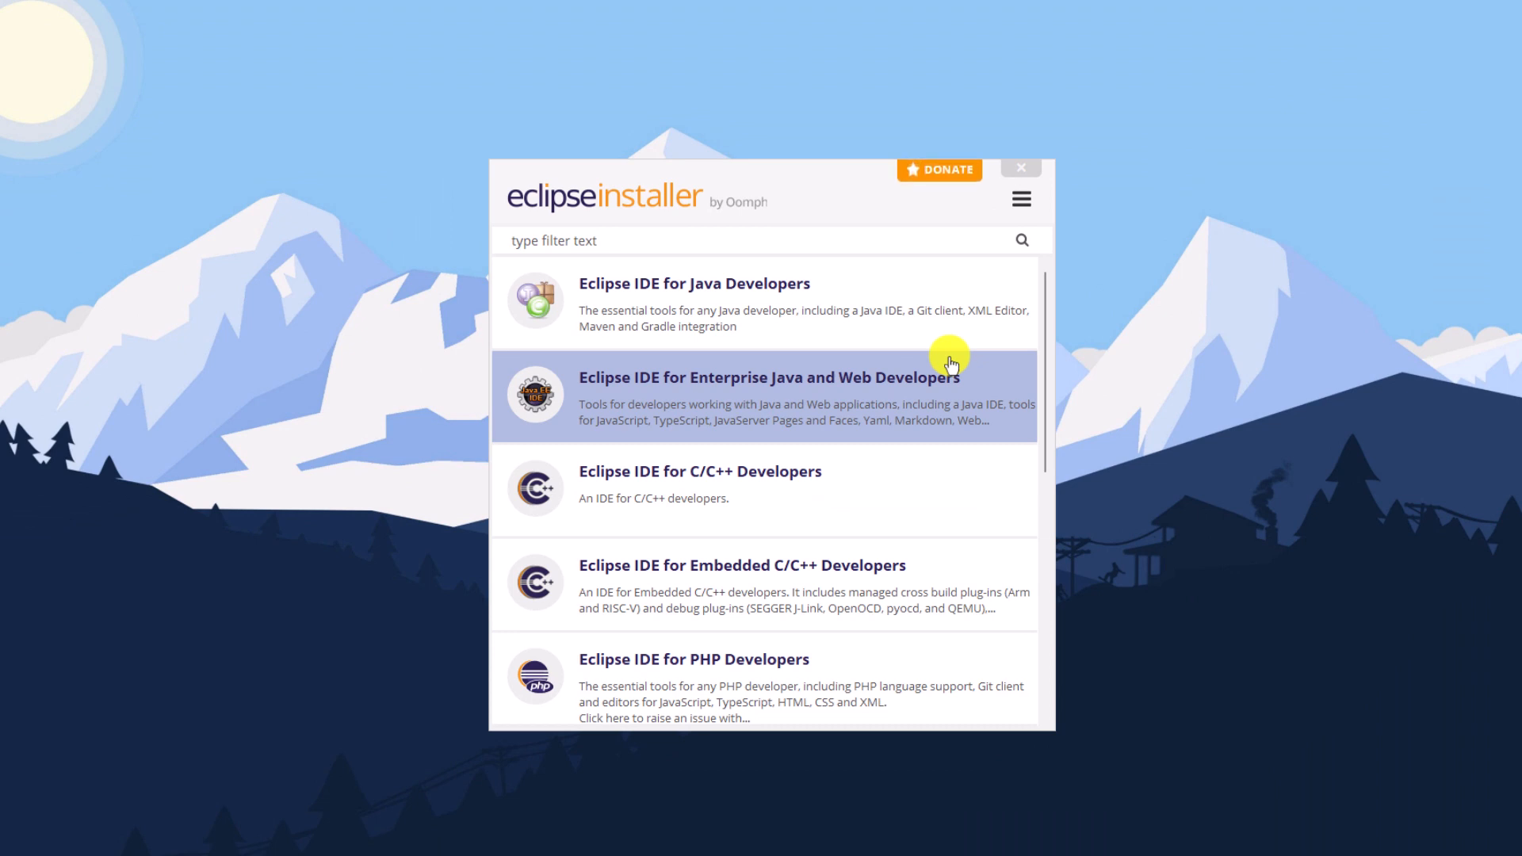
mouse_move(909, 368)
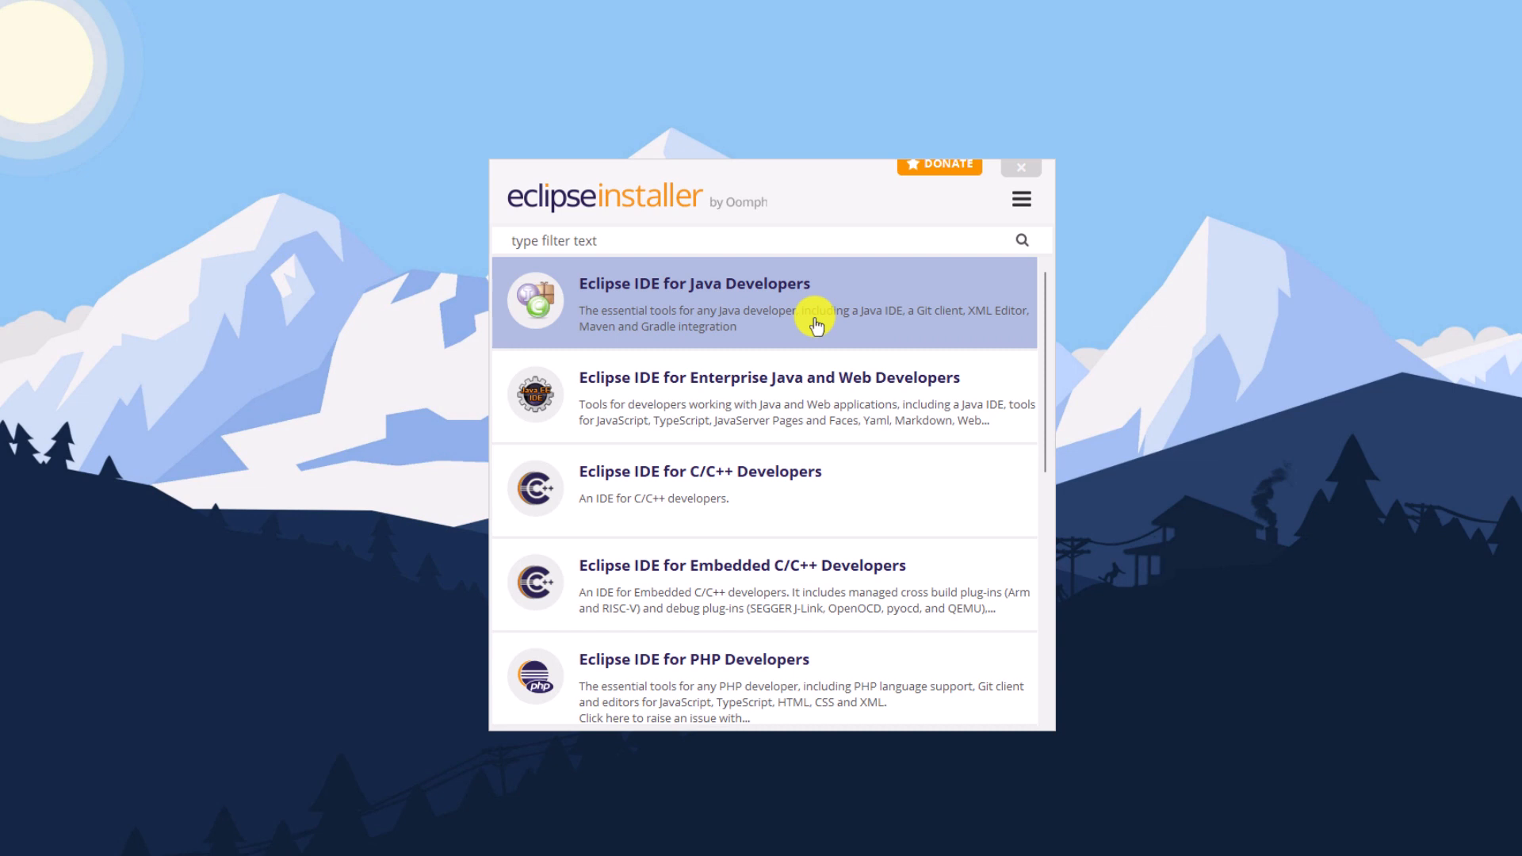
Select 'Eclipse IDE for Java Developers' from the installer's package list.
click(692, 284)
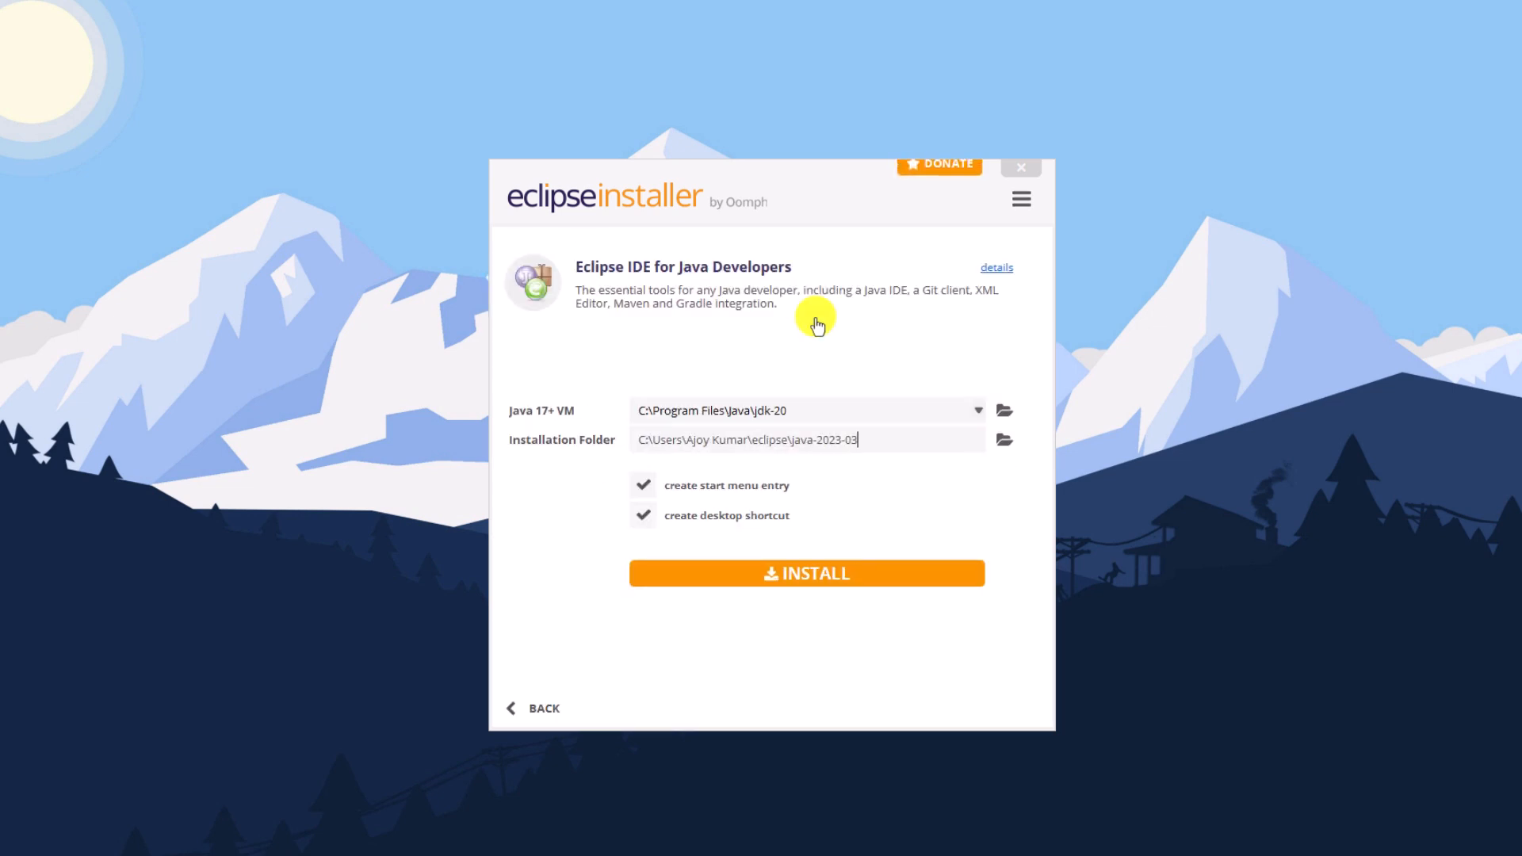
mouse_move(815, 377)
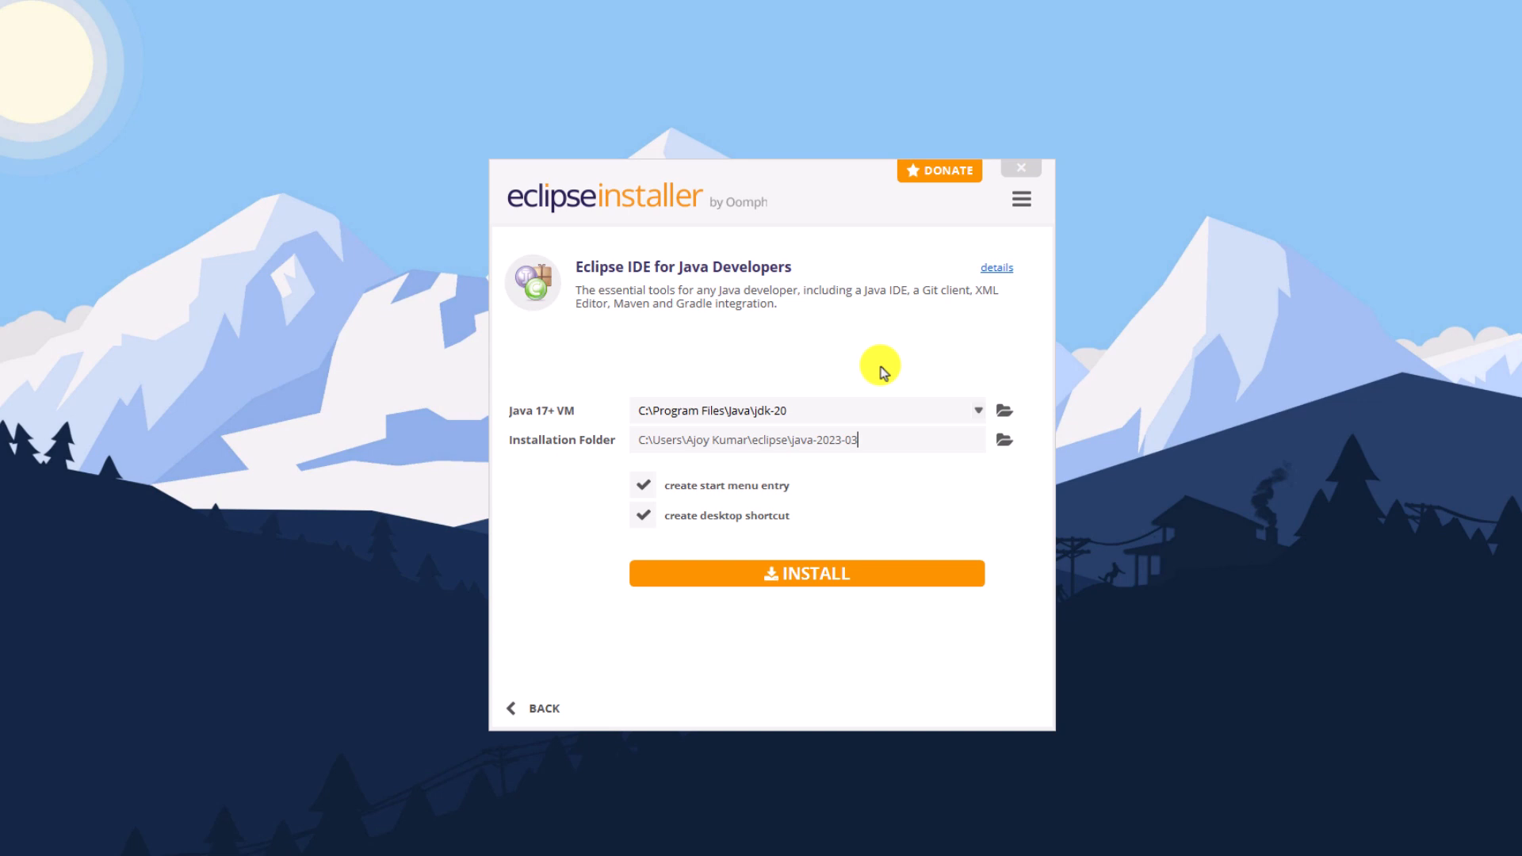
mouse_move(1198, 155)
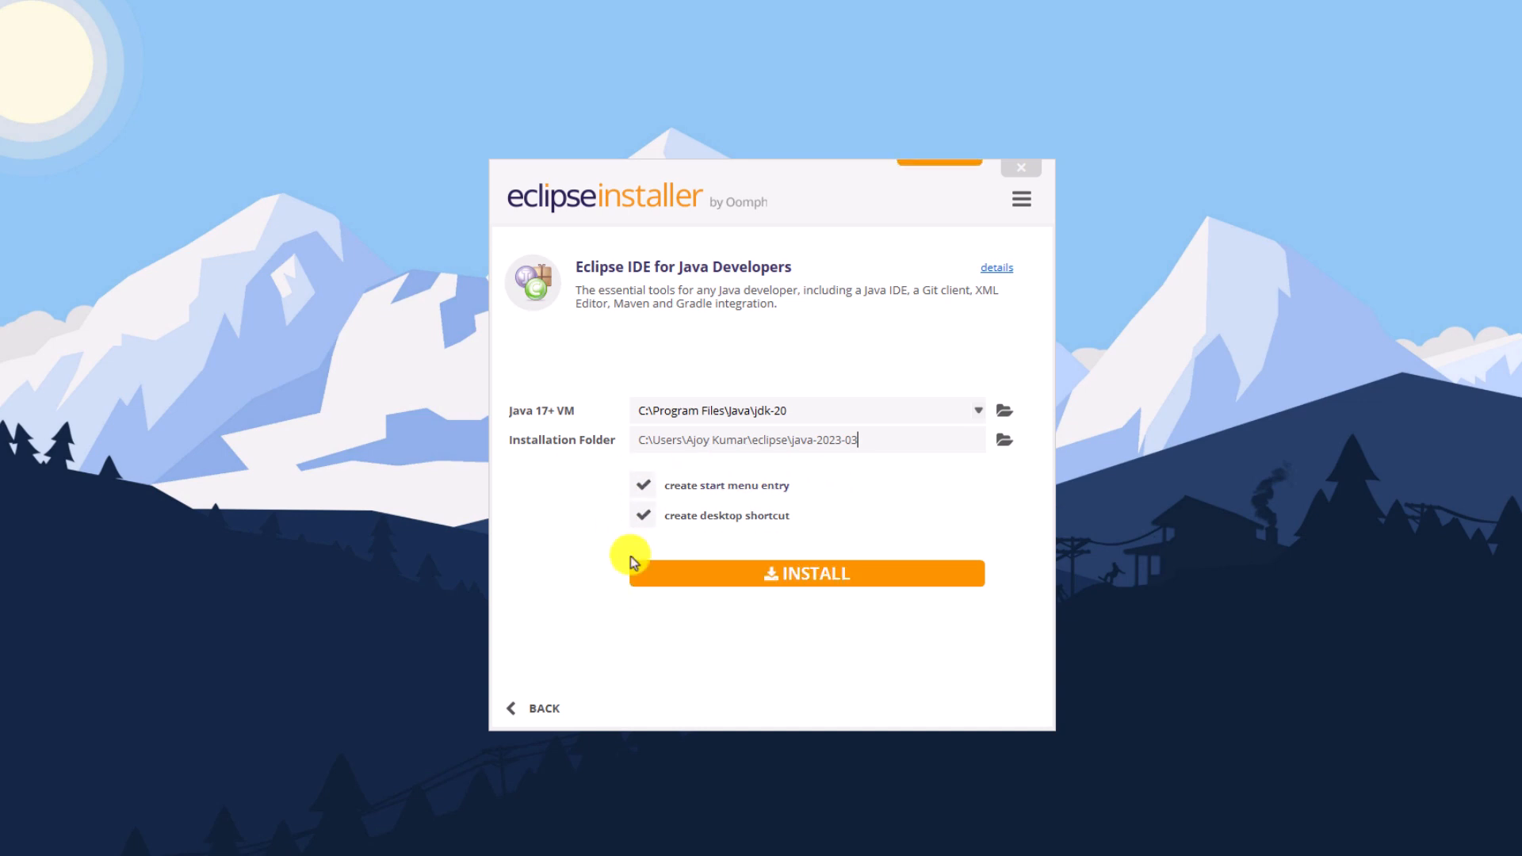
mouse_move(805, 578)
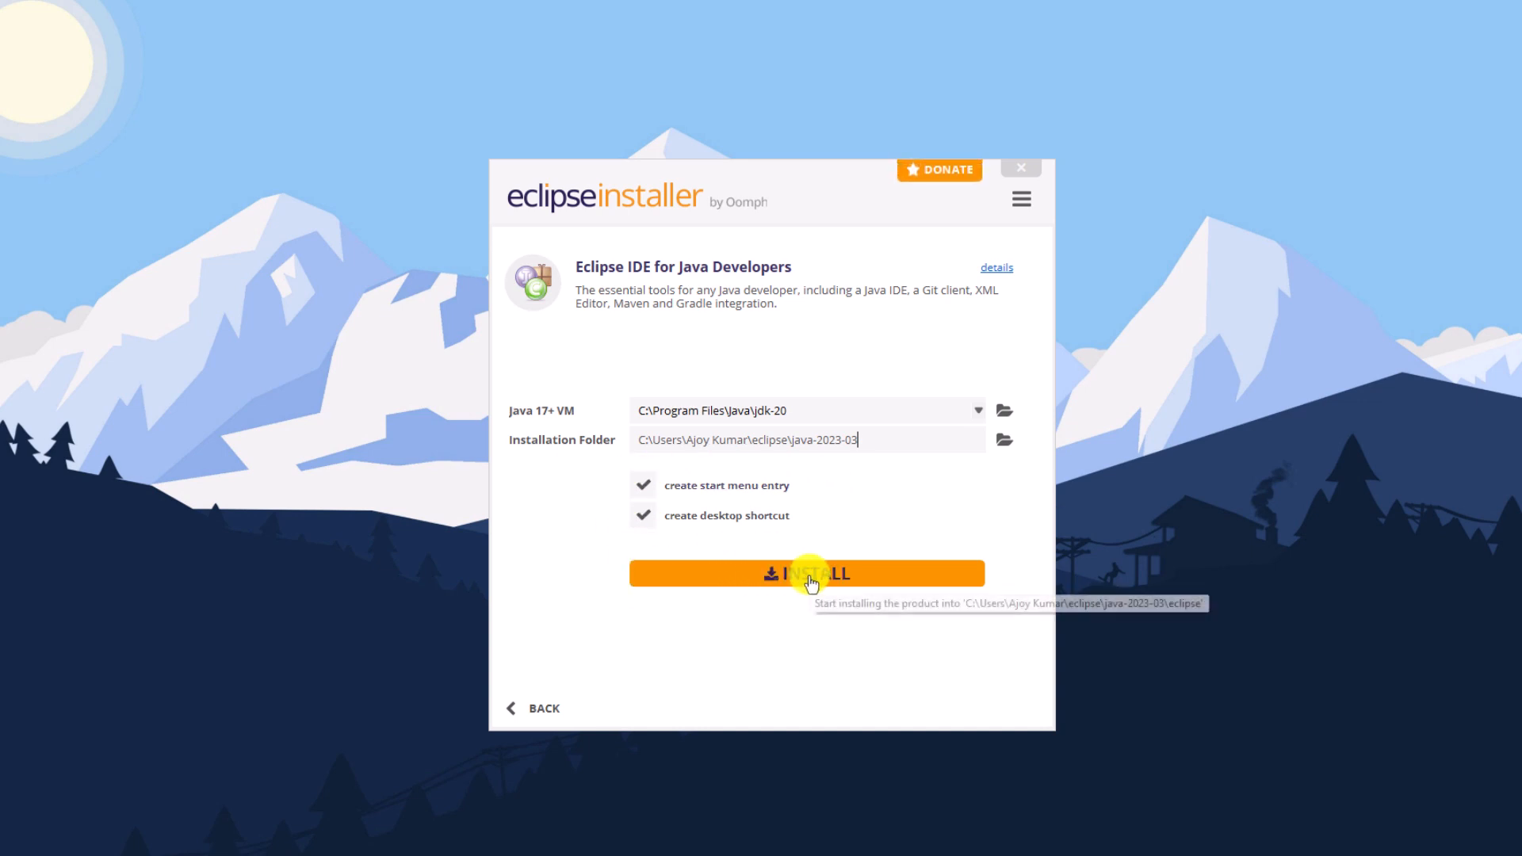
Install Eclipse IDE for Java Developers, trusting all unsigned content.
click(805, 572)
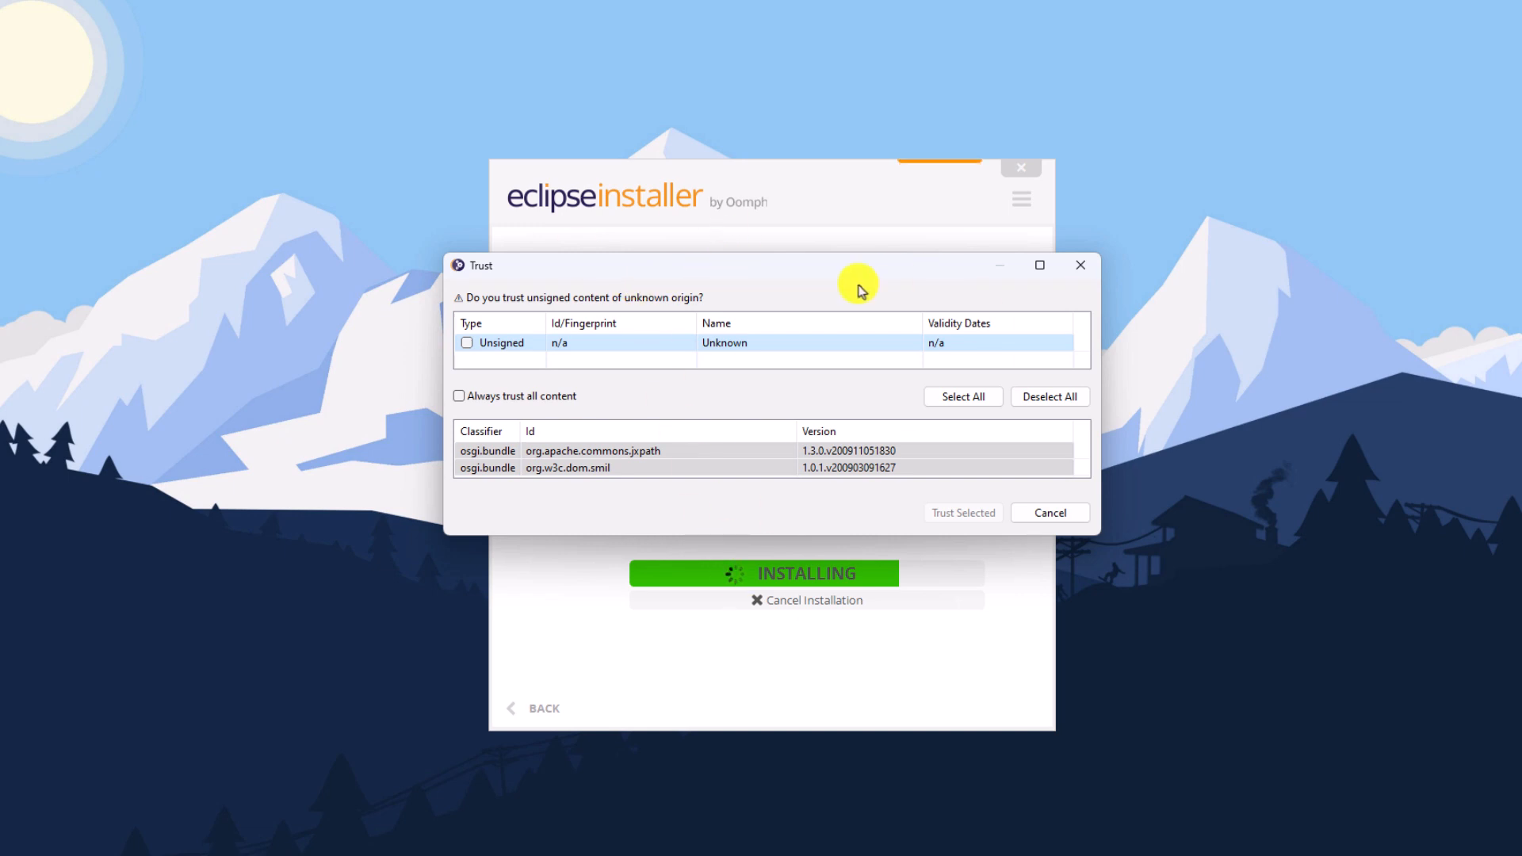
click(961, 396)
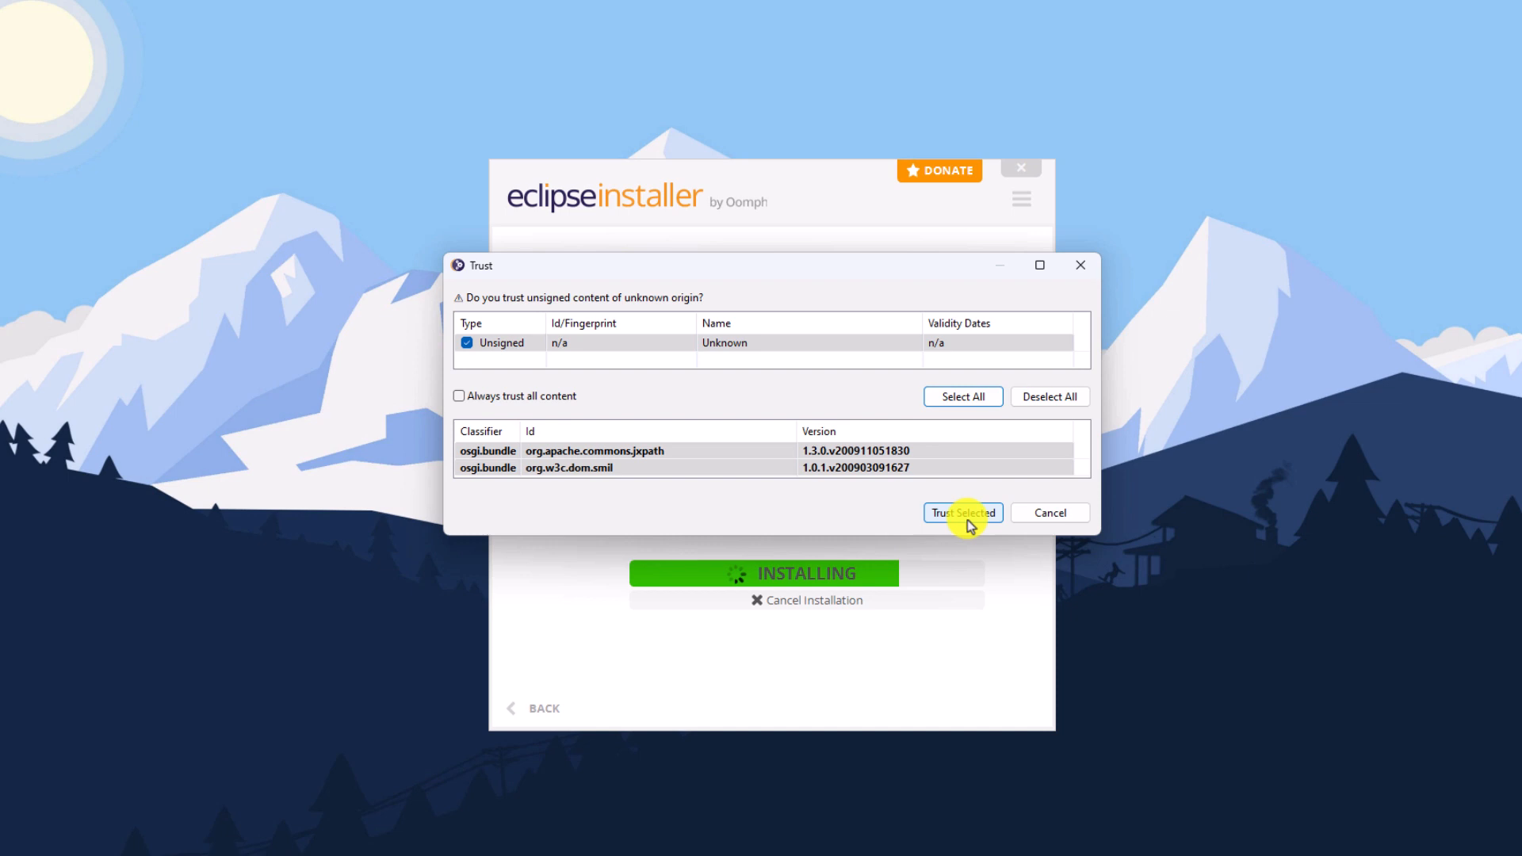
click(961, 513)
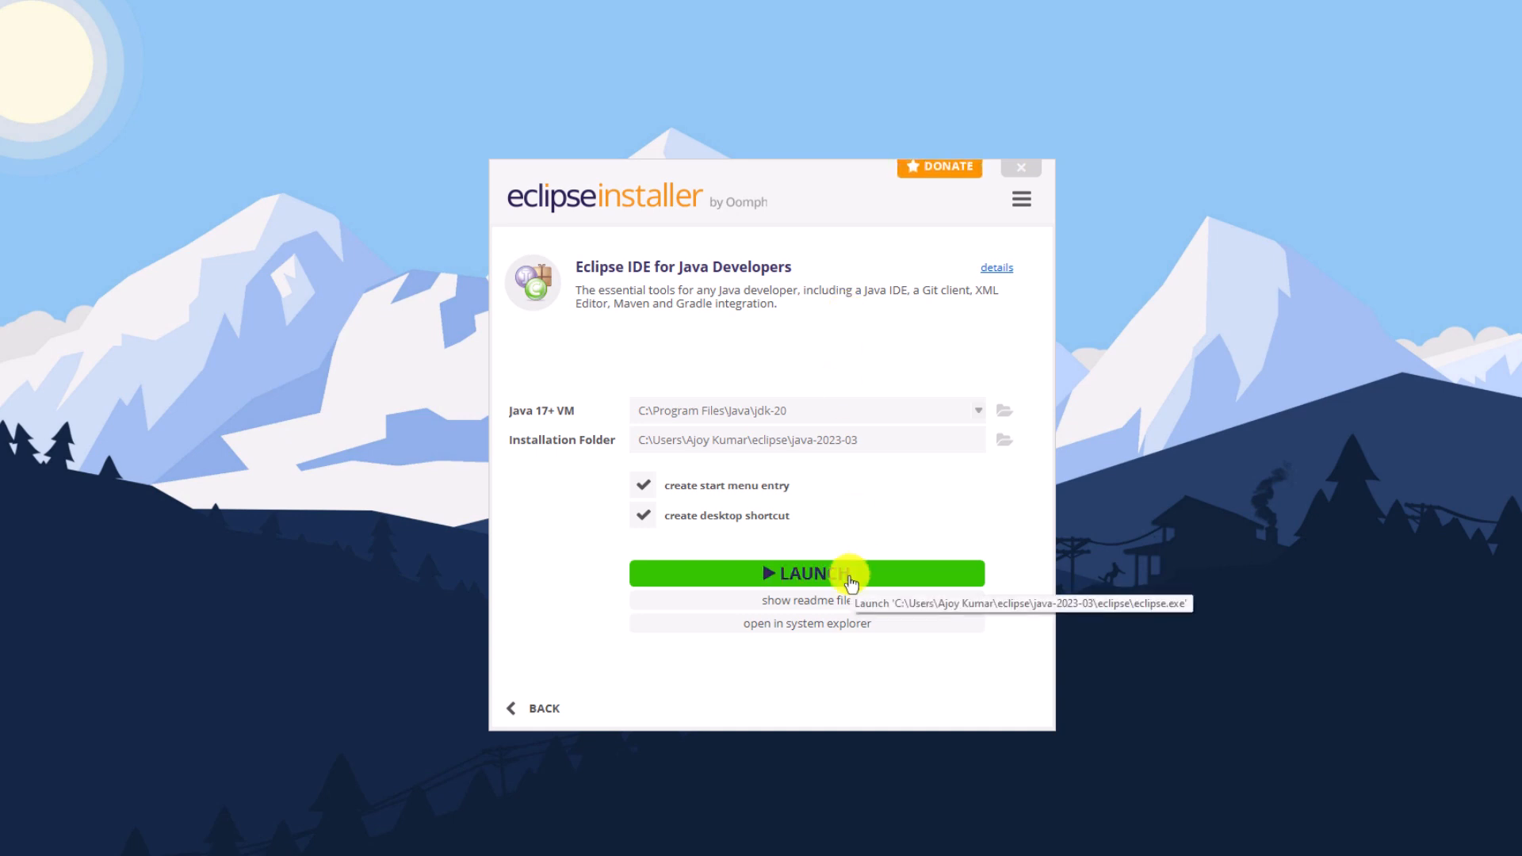
Launch the installed Eclipse with the default eclipse-workspace folder.
click(810, 572)
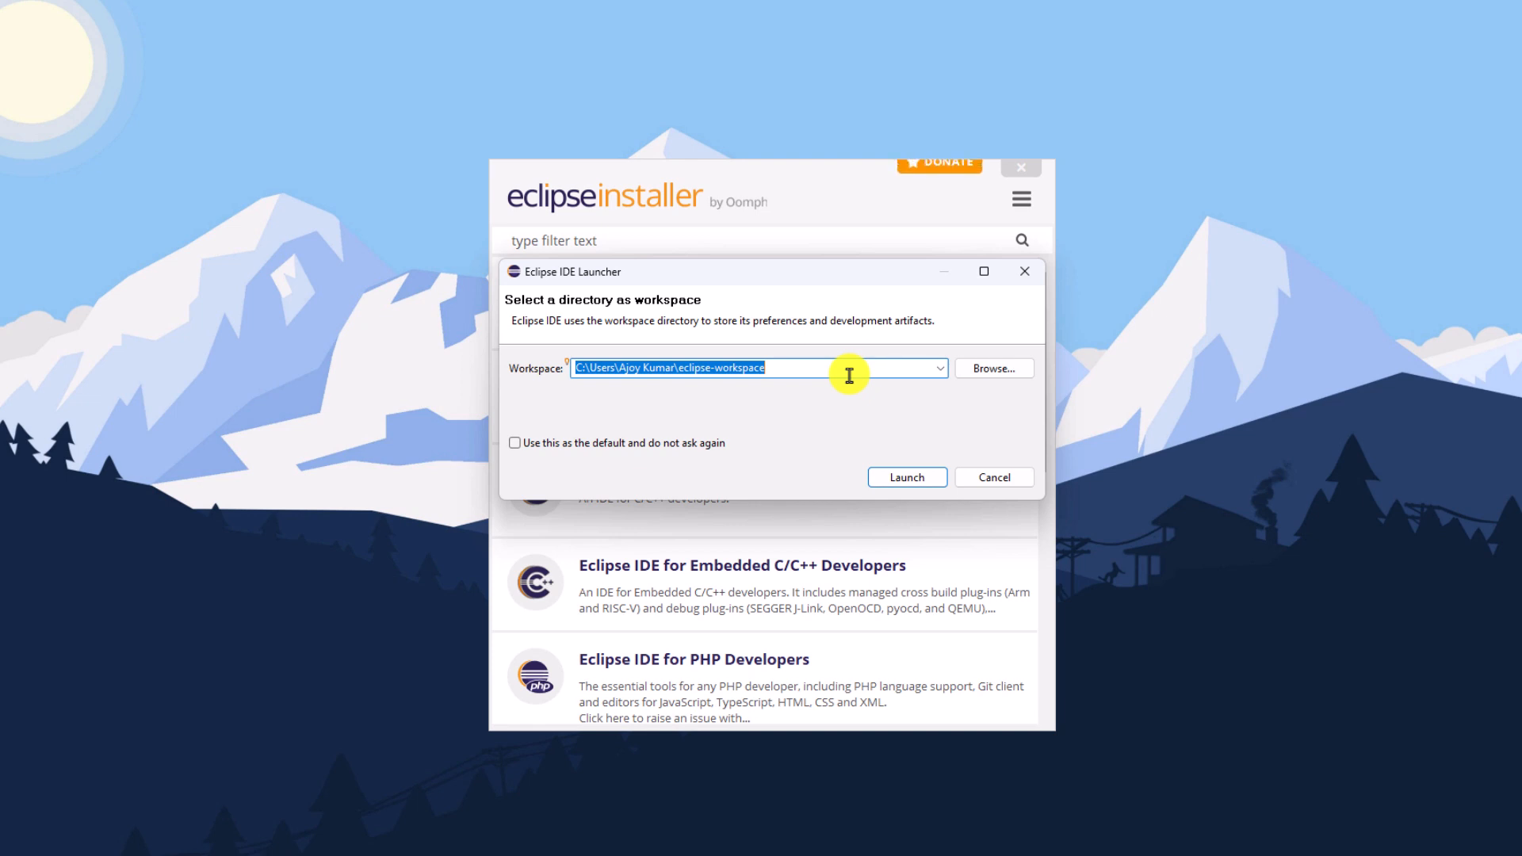
click(905, 476)
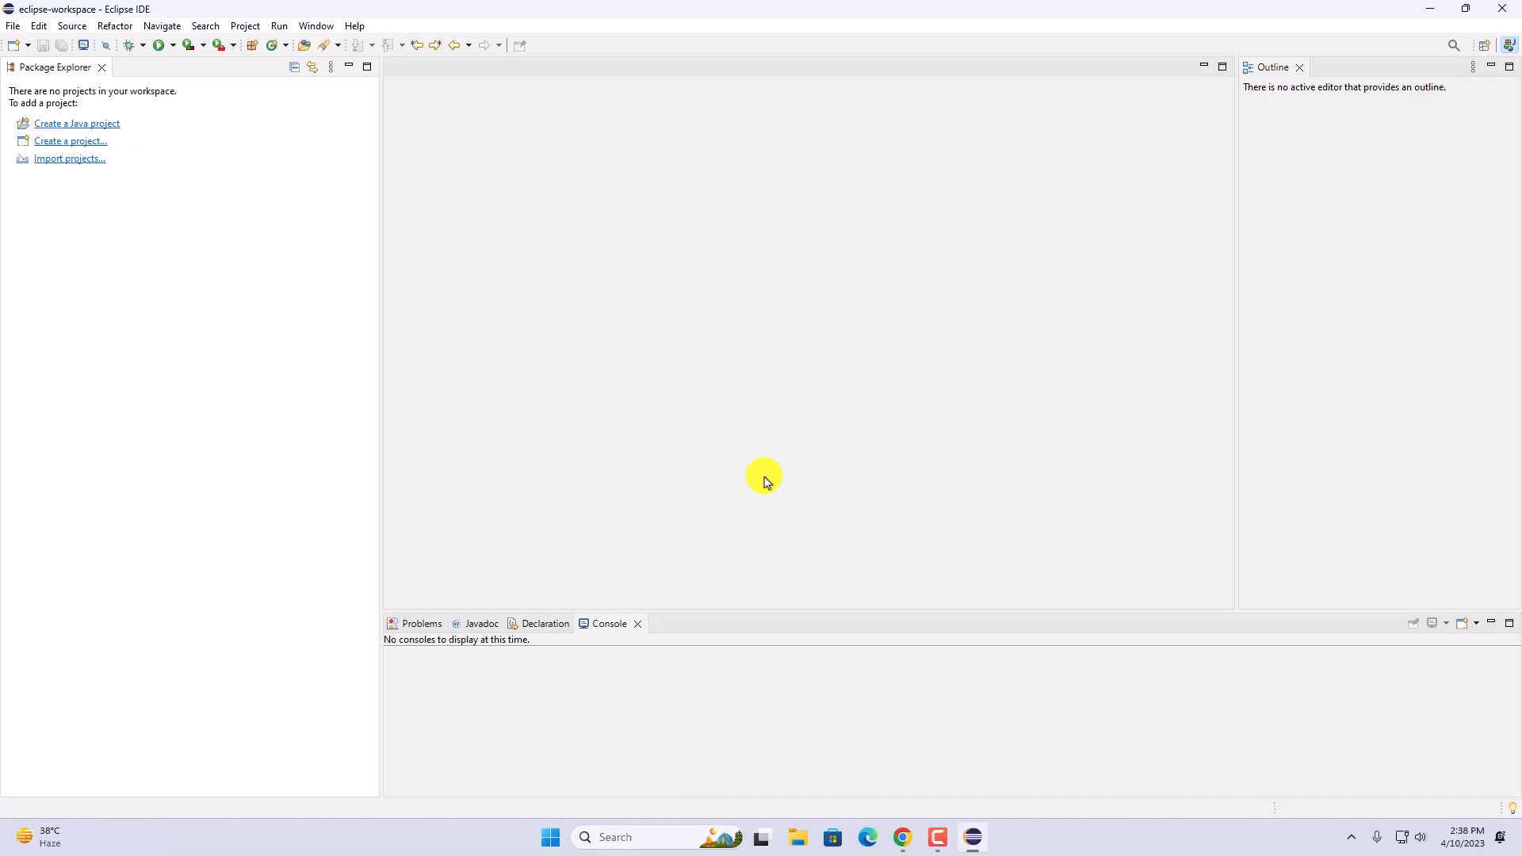
mouse_move(909, 377)
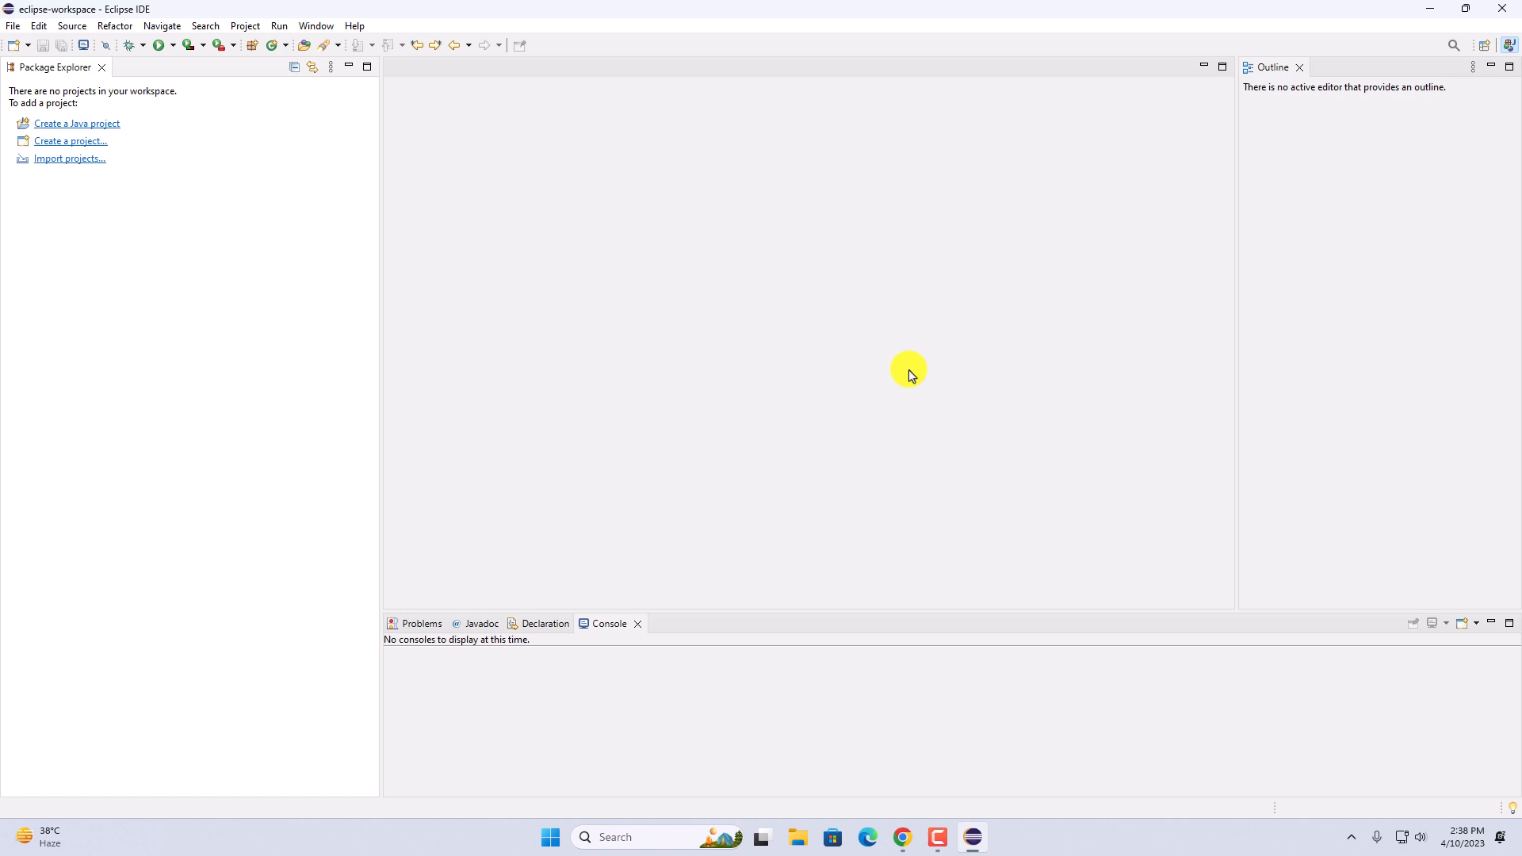
mouse_move(764, 482)
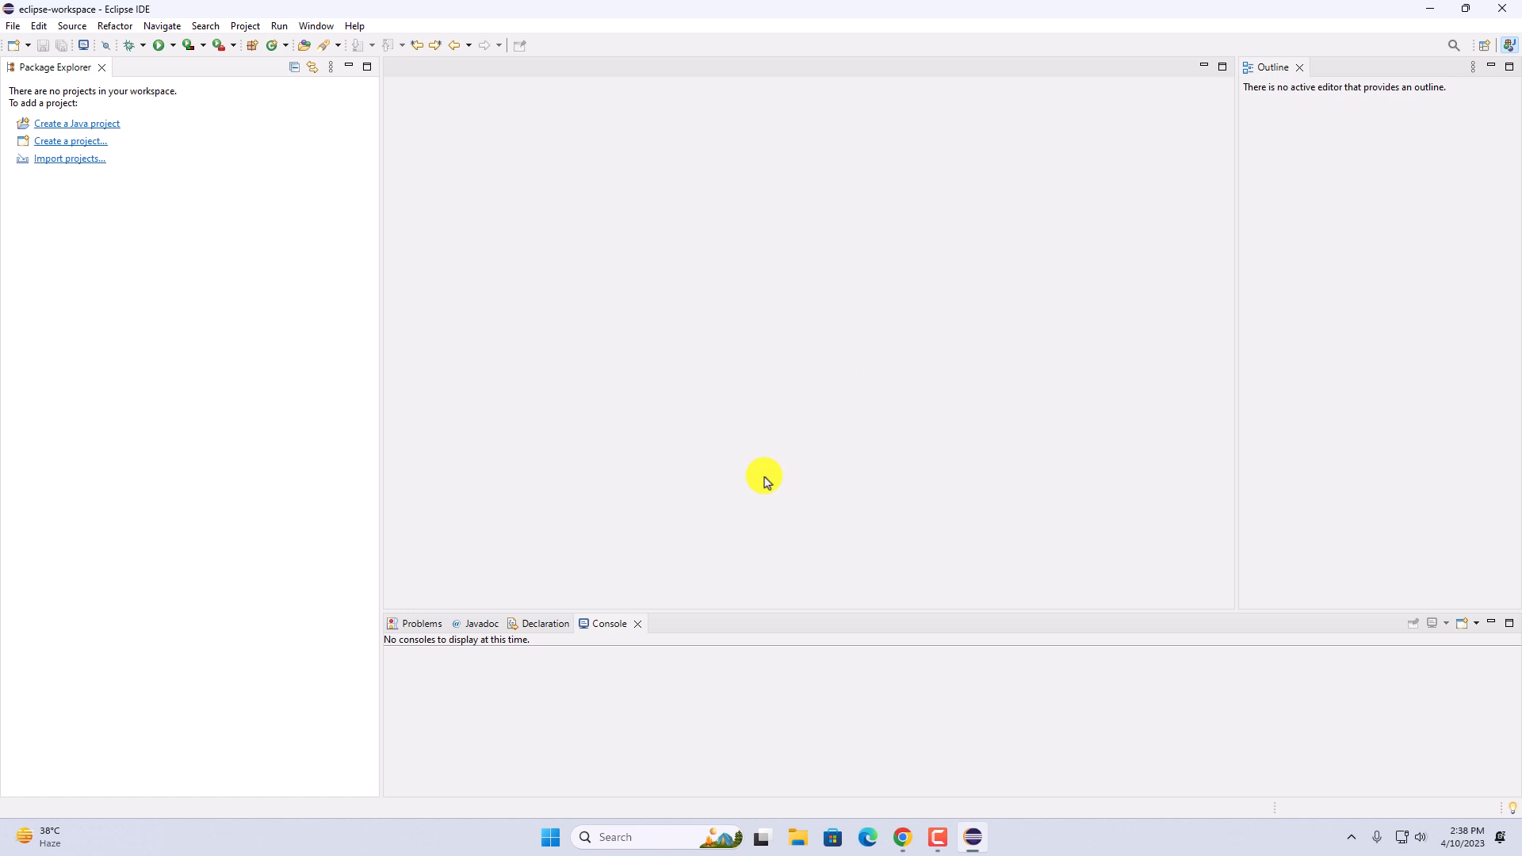